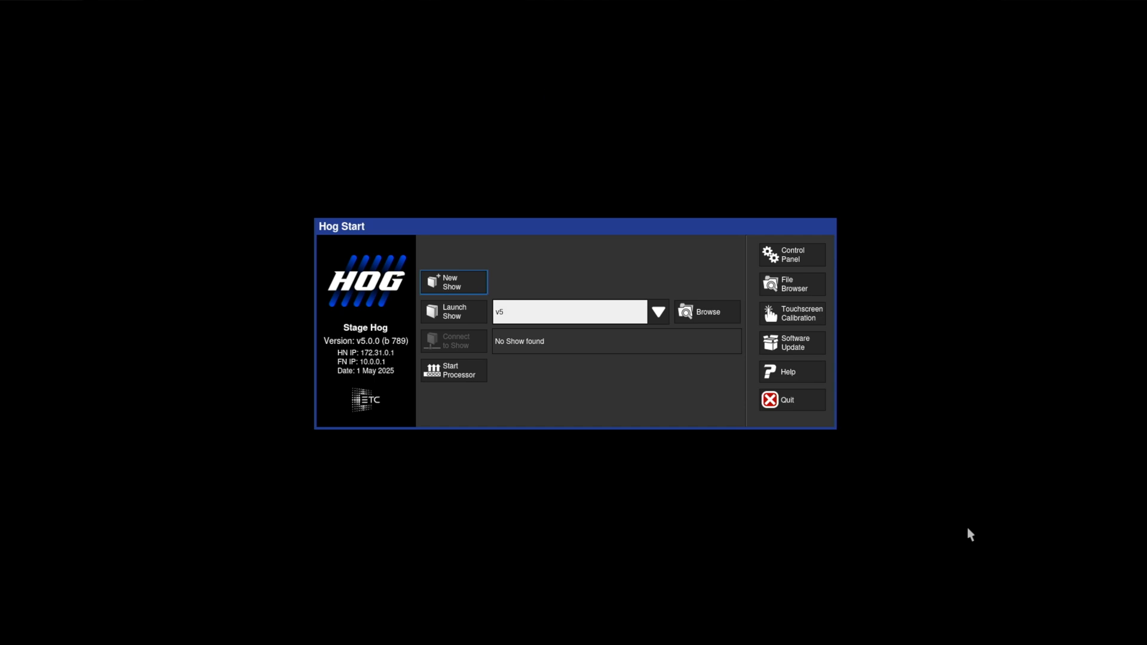
pyautogui.moveTo(801, 262)
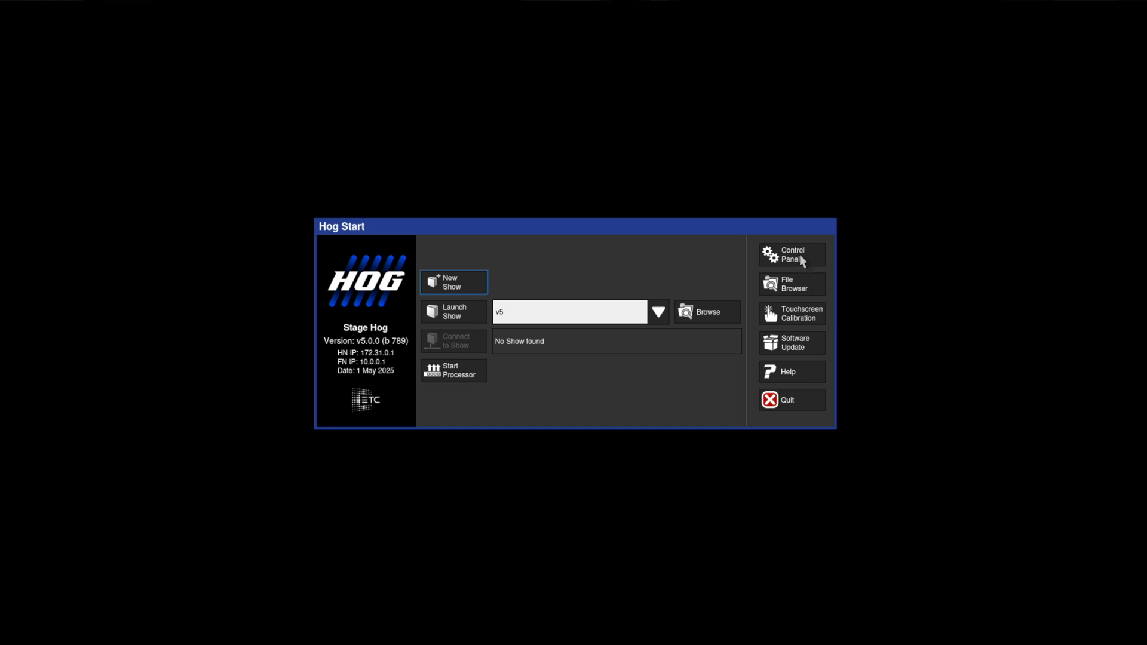
# Enable Run Visualizer Stream on the Startup page of the Control Panel and confirm with OK
pyautogui.click(791, 255)
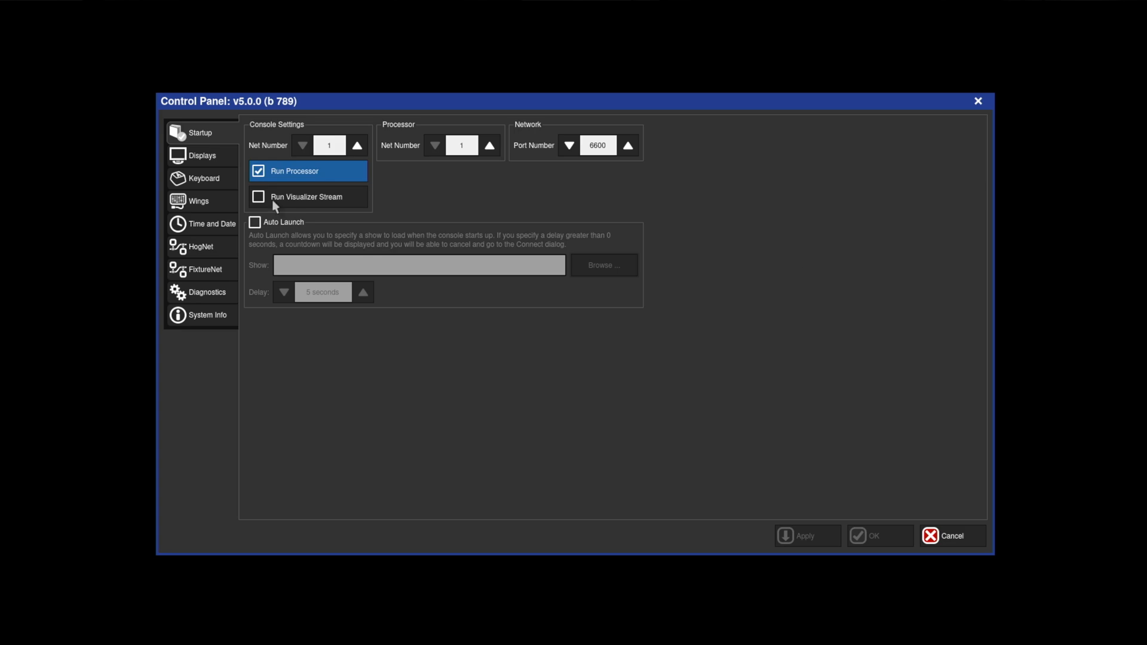
pyautogui.click(258, 197)
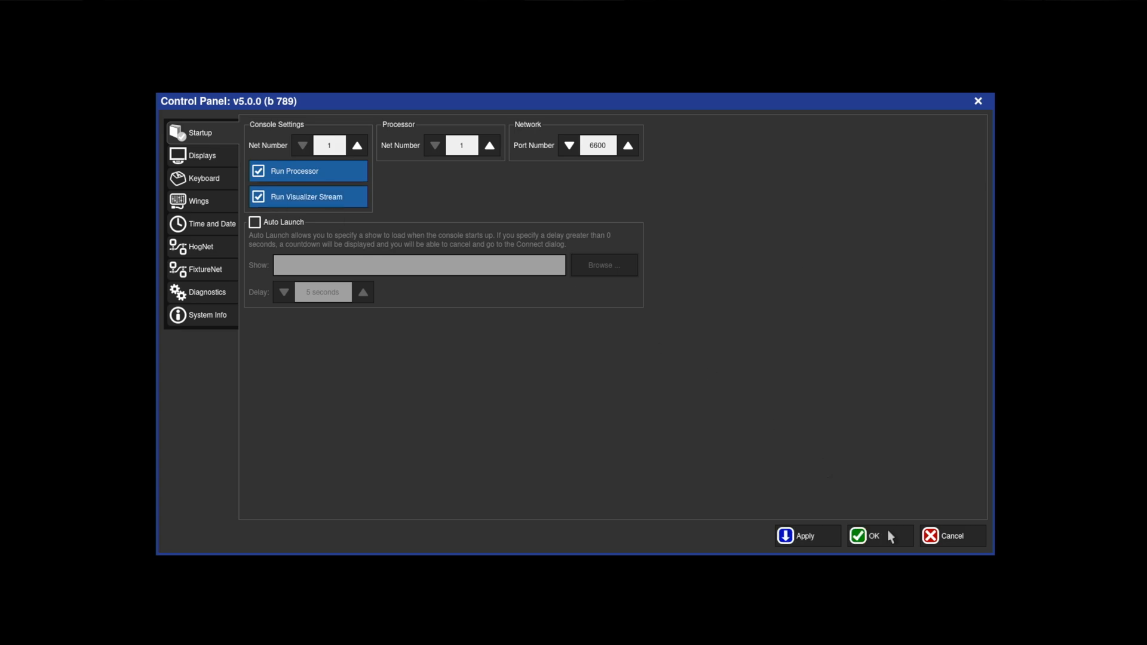
pyautogui.click(872, 535)
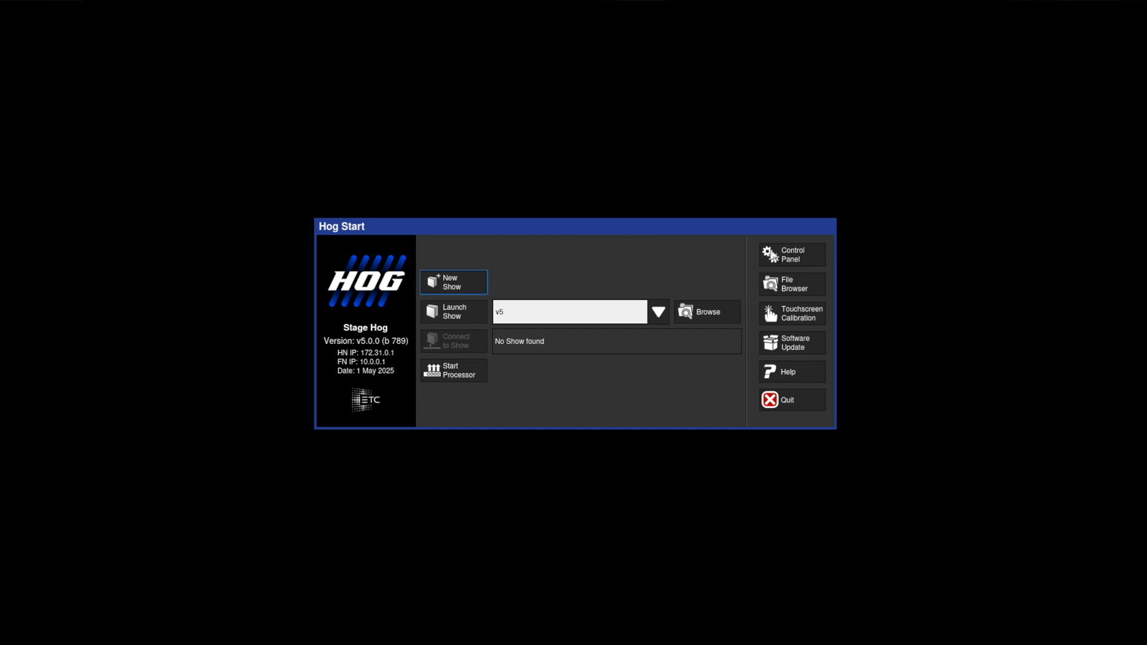
# Review the FixtureNet IP settings in the Control Panel, then launch show v5
pyautogui.click(791, 253)
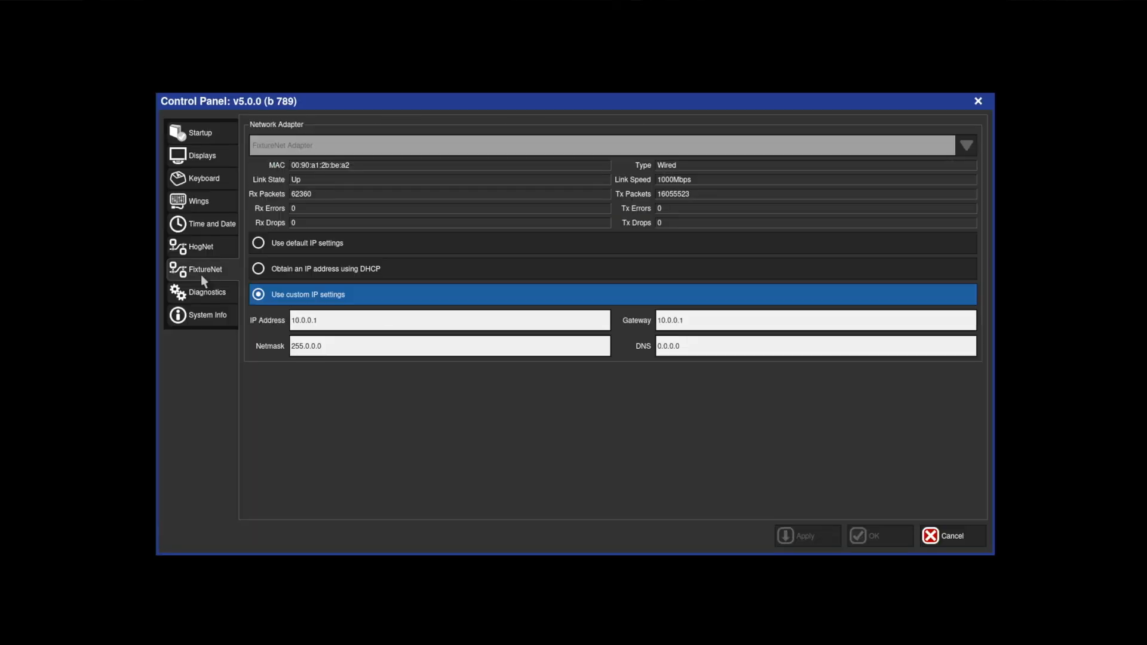
pyautogui.moveTo(880, 122)
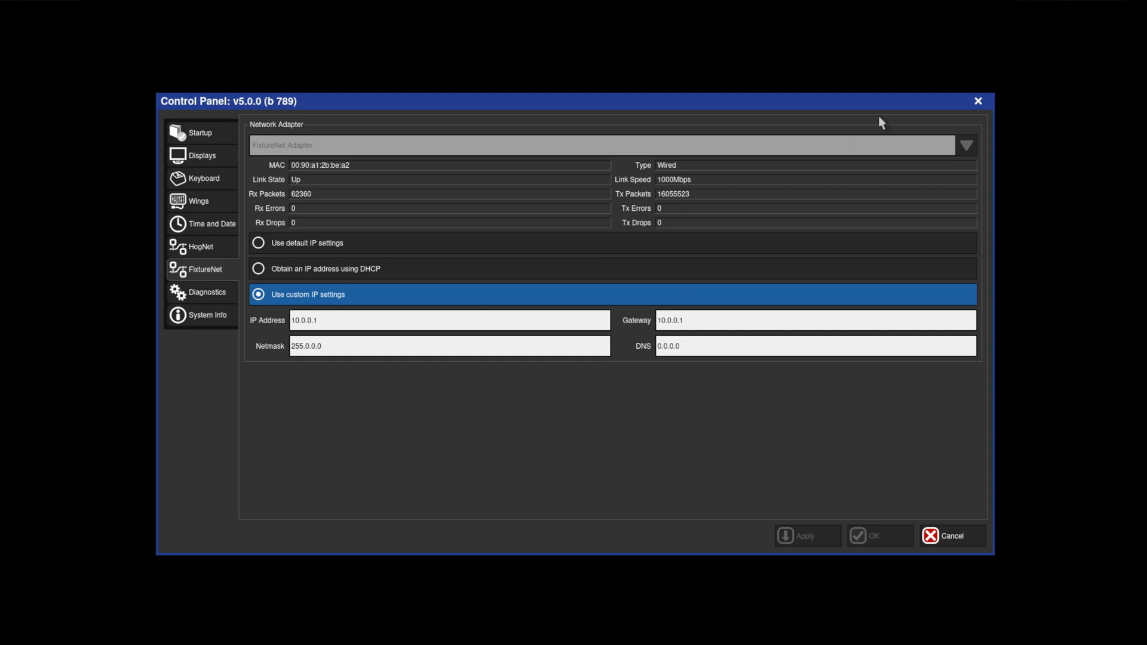
pyautogui.click(953, 535)
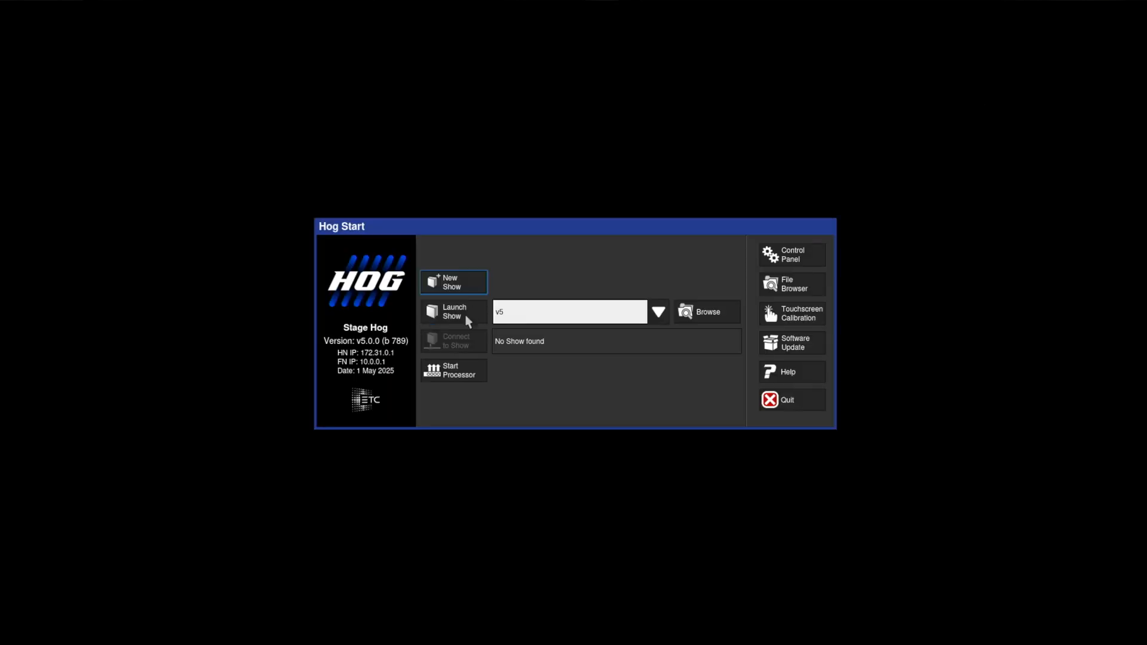
pyautogui.click(452, 312)
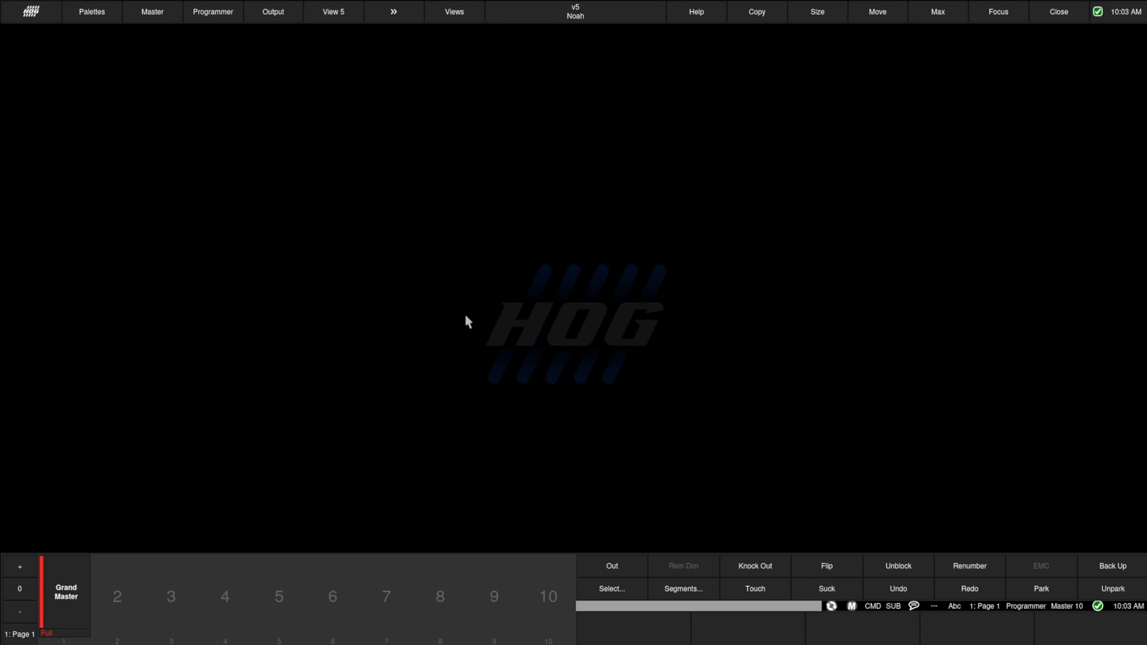
# Close Hog 4 PC to return to the Windows desktop
pyautogui.click(1057, 12)
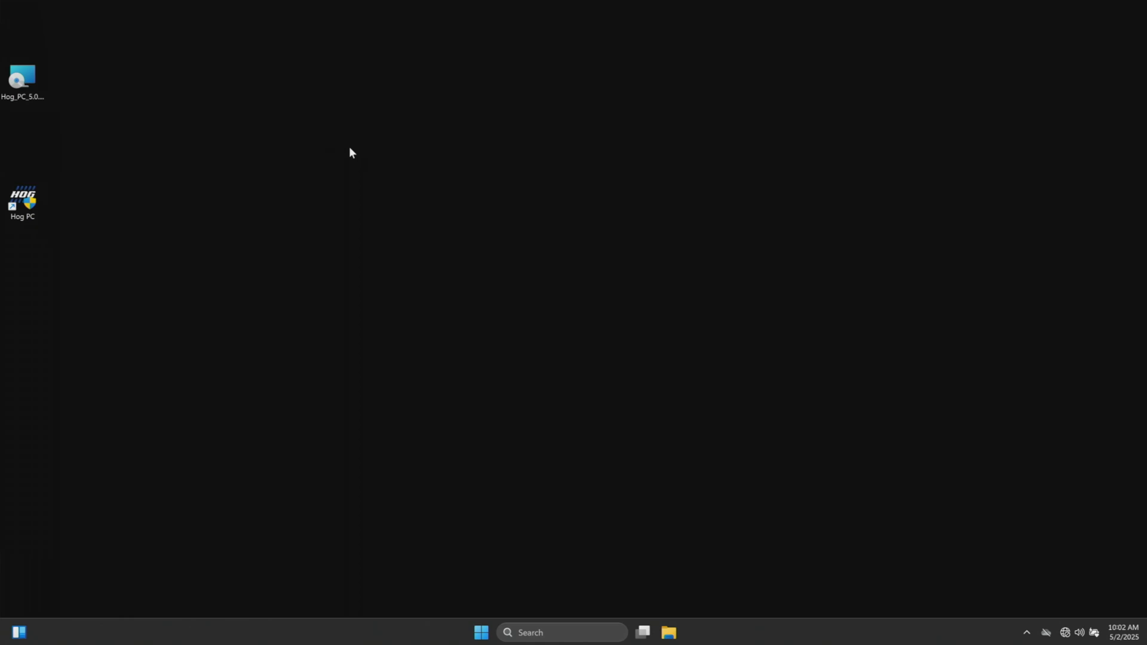
pyautogui.moveTo(451, 355)
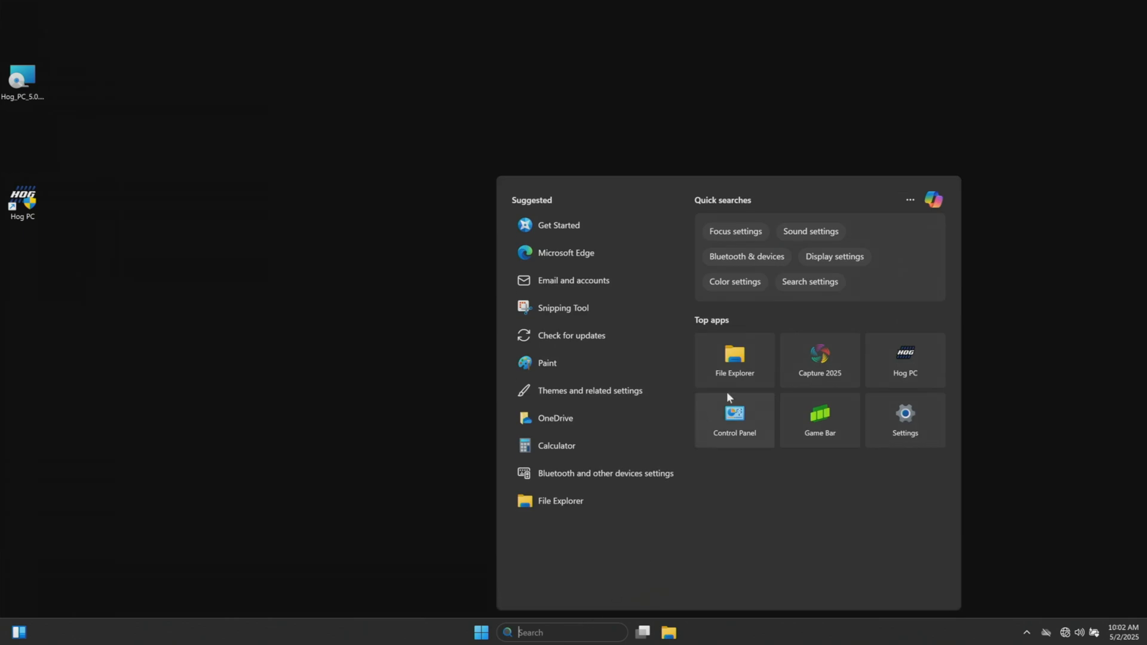
# Reach the Ethernet connection's status via Control Panel's Network and Sharing Center
pyautogui.click(734, 420)
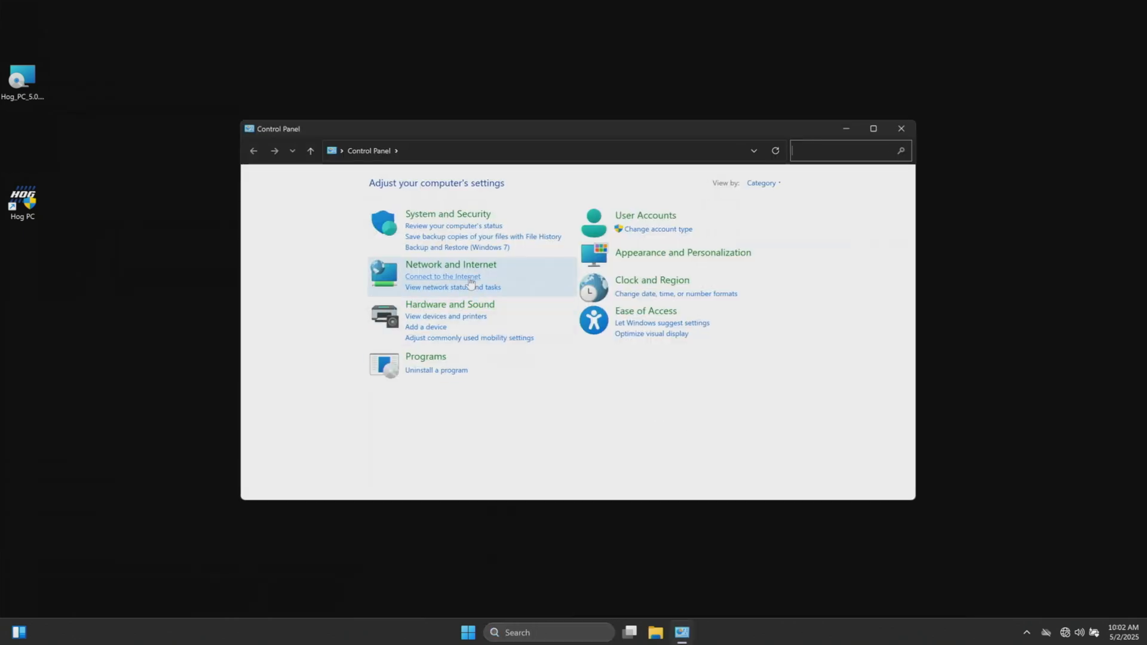
pyautogui.click(451, 264)
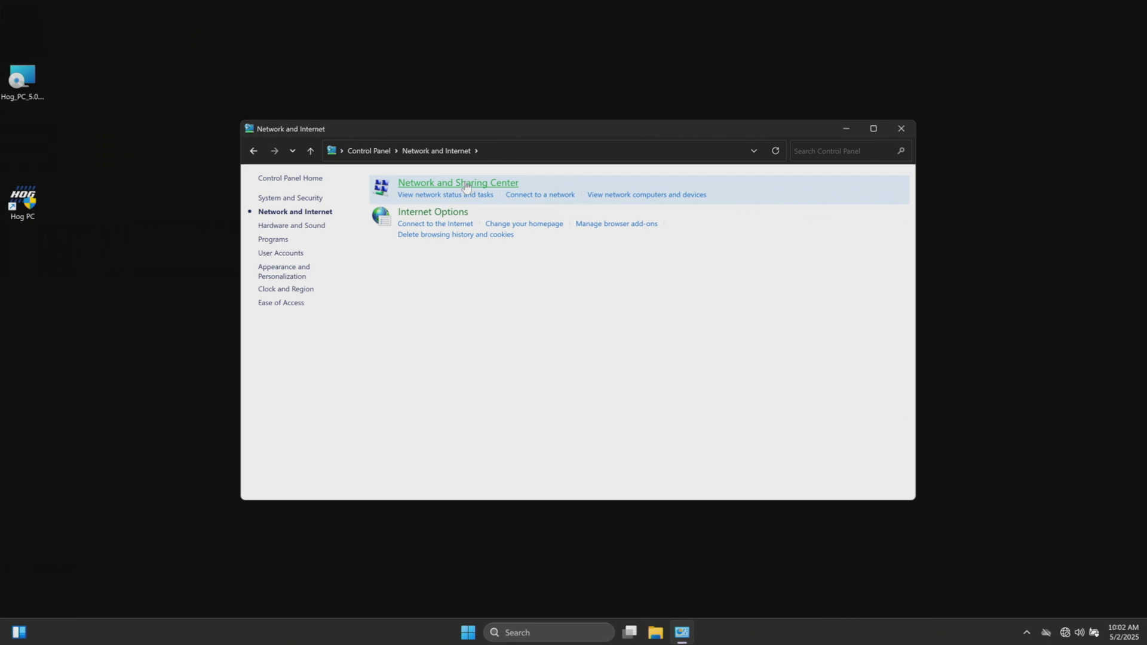
pyautogui.click(458, 181)
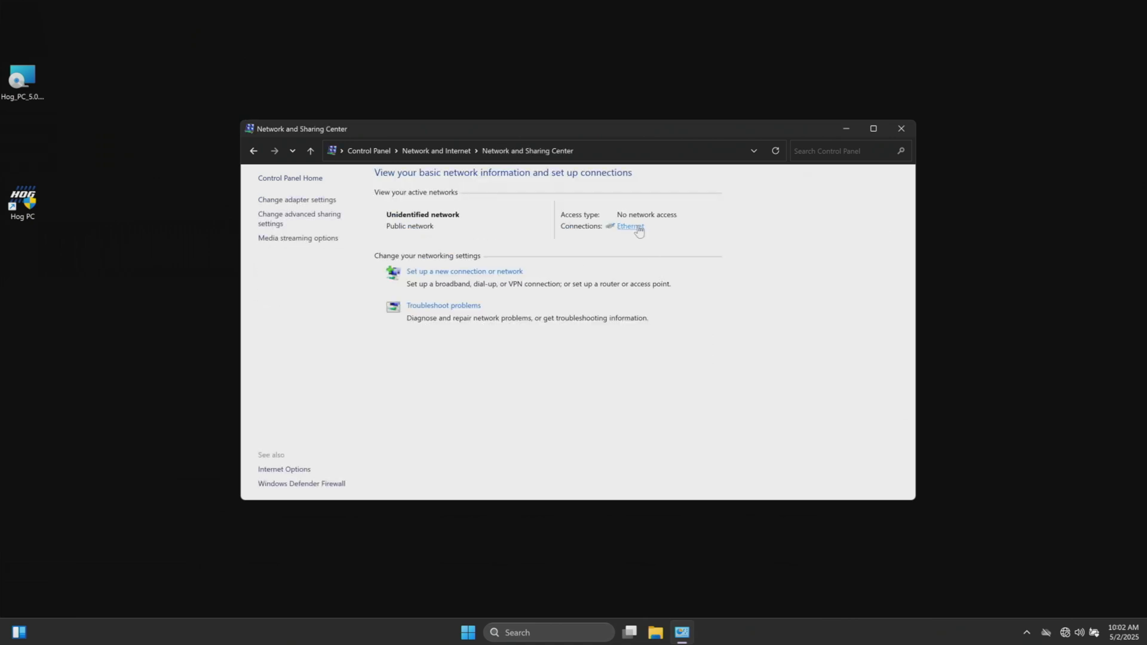
pyautogui.click(630, 225)
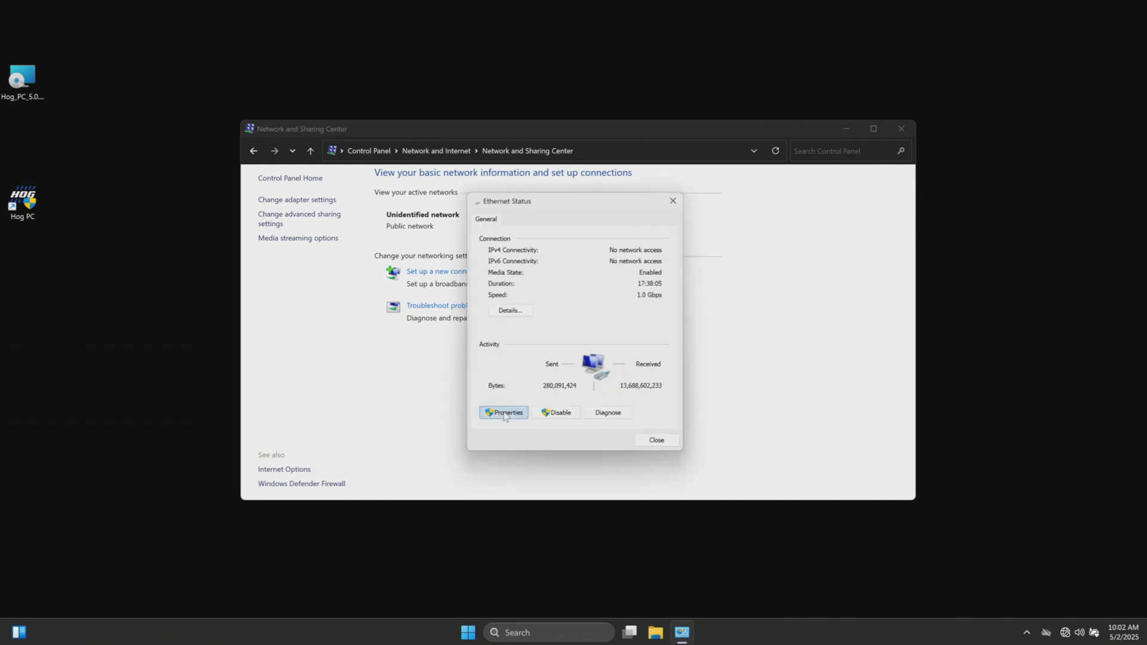
# Bring up the Ethernet adapter's Internet Protocol Version 4 (TCP/IPv4) properties
pyautogui.click(503, 412)
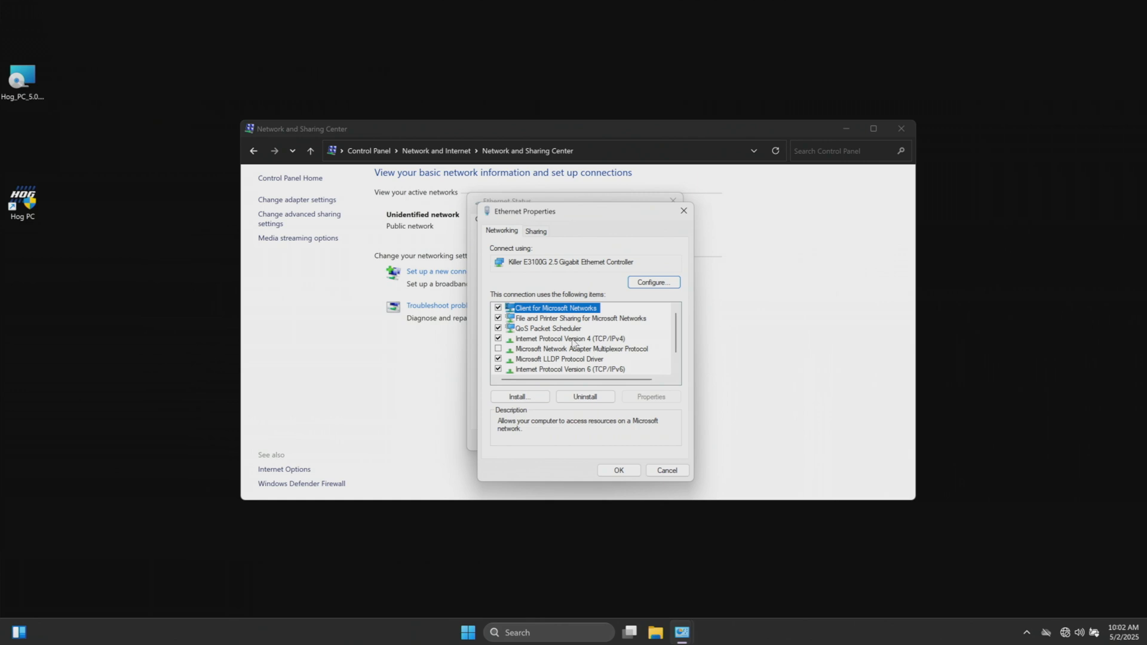
pyautogui.click(569, 338)
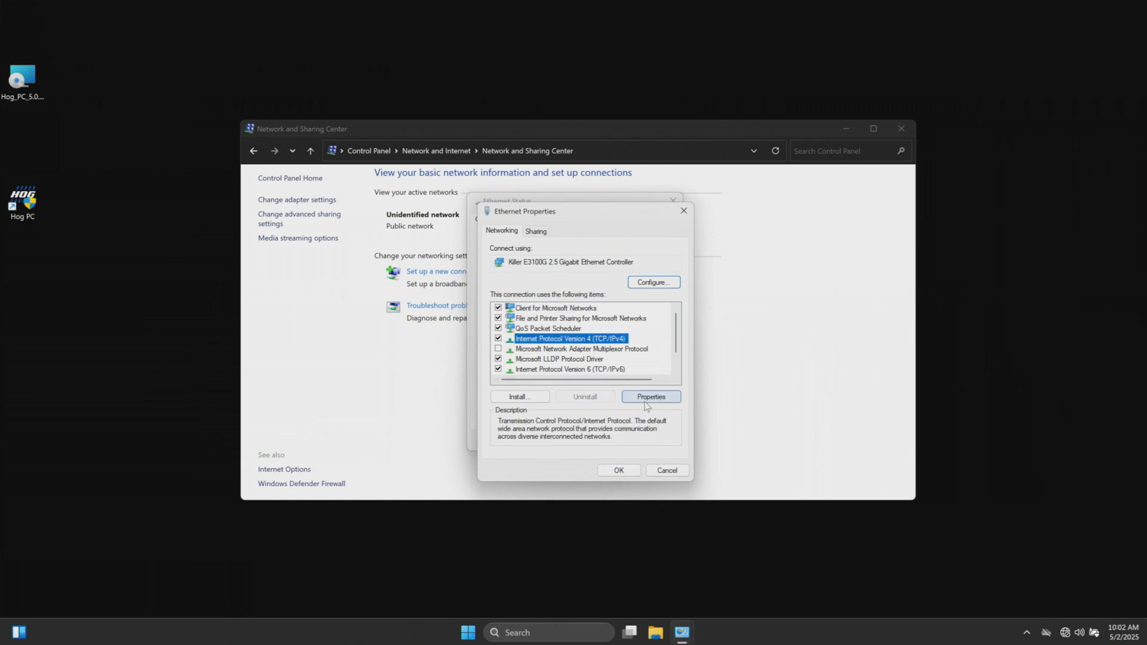
pyautogui.click(650, 397)
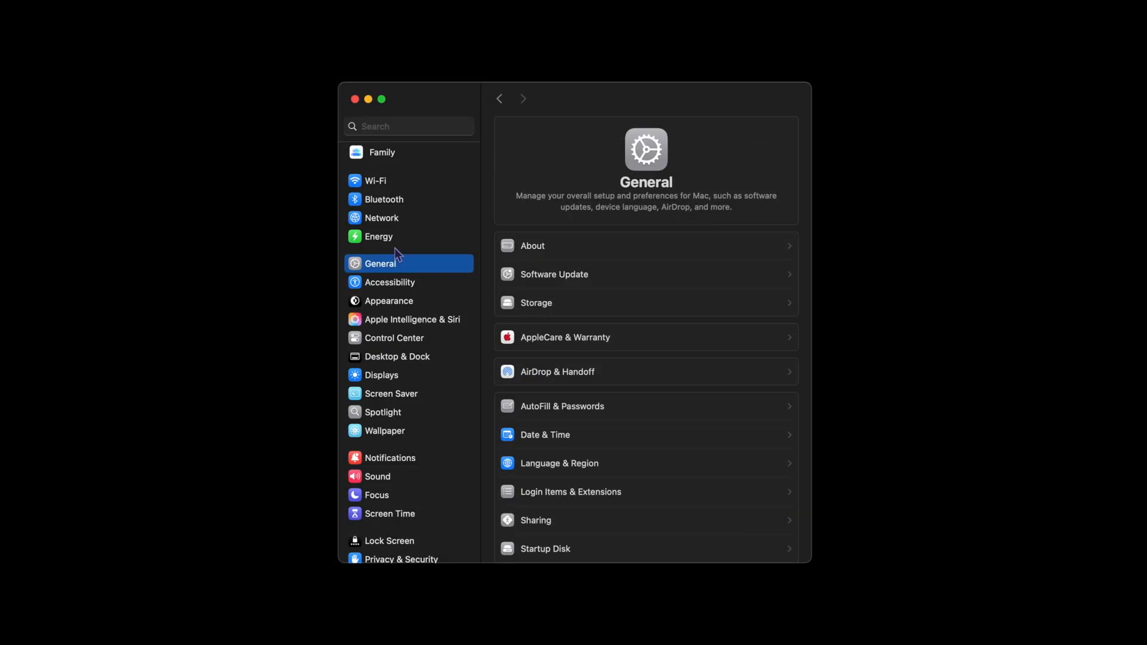
# View the Ethernet service in the Mac's Network settings, showing it not connected
pyautogui.click(381, 217)
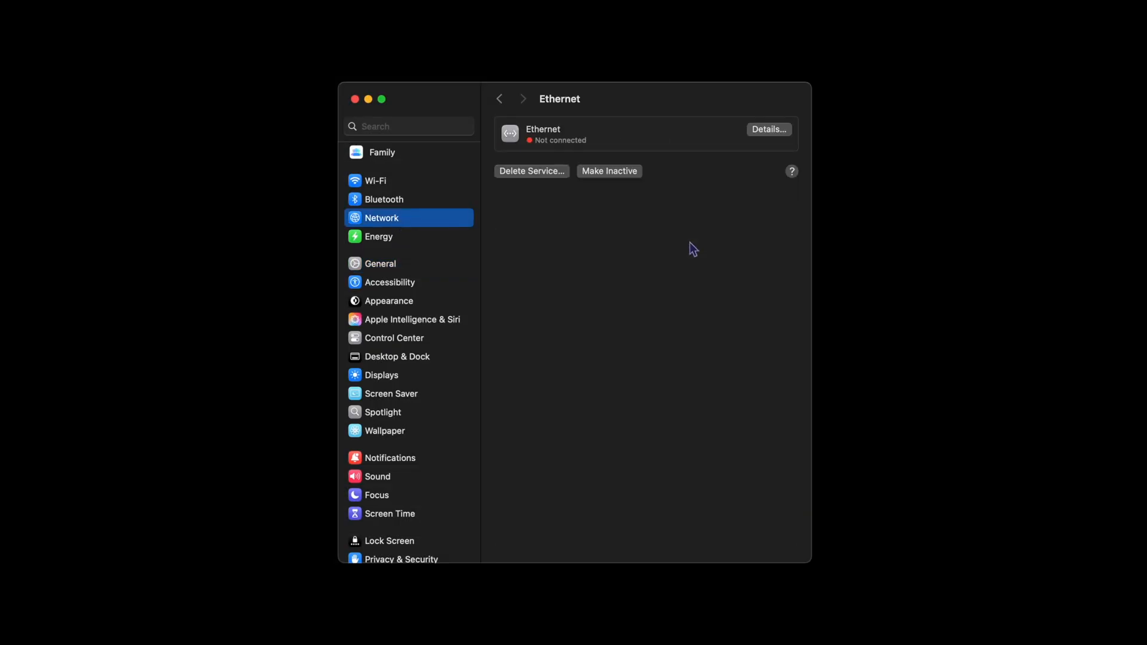
pyautogui.click(769, 129)
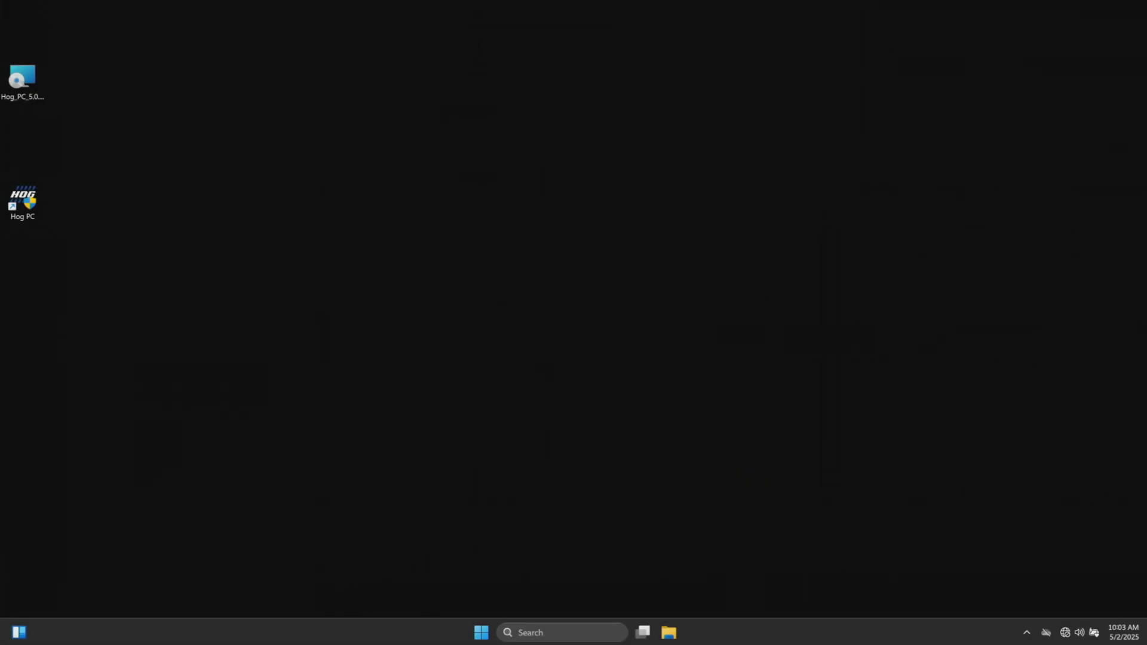
# Start Hog PC, add a Visualizer node to the network and view its settings
pyautogui.doubleClick(22, 201)
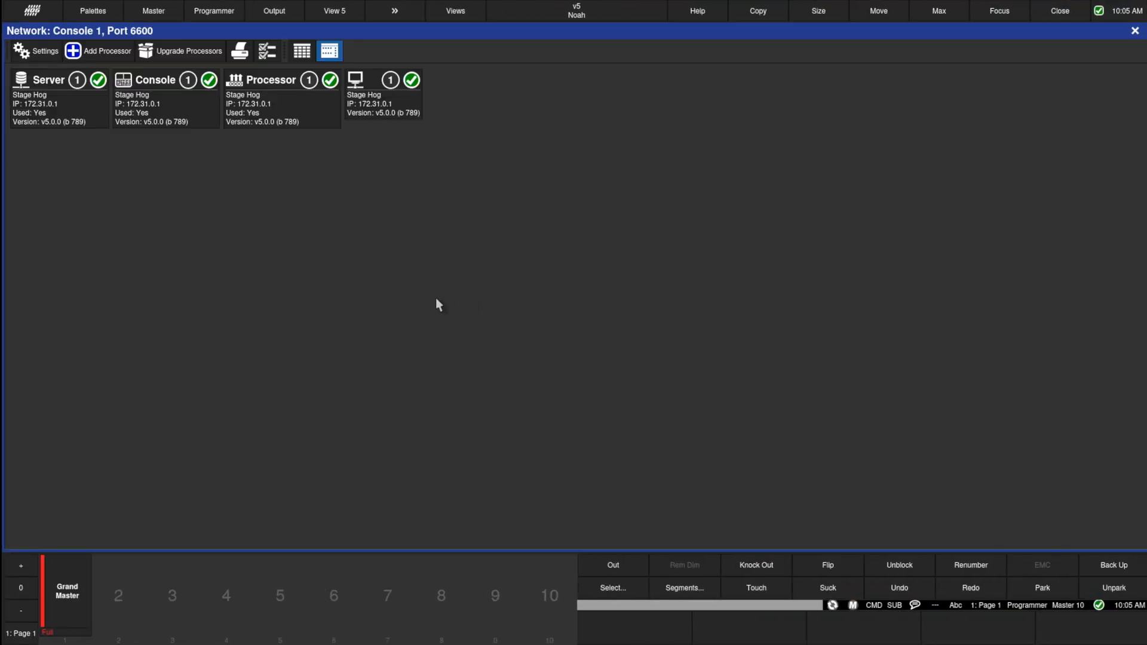
pyautogui.click(382, 96)
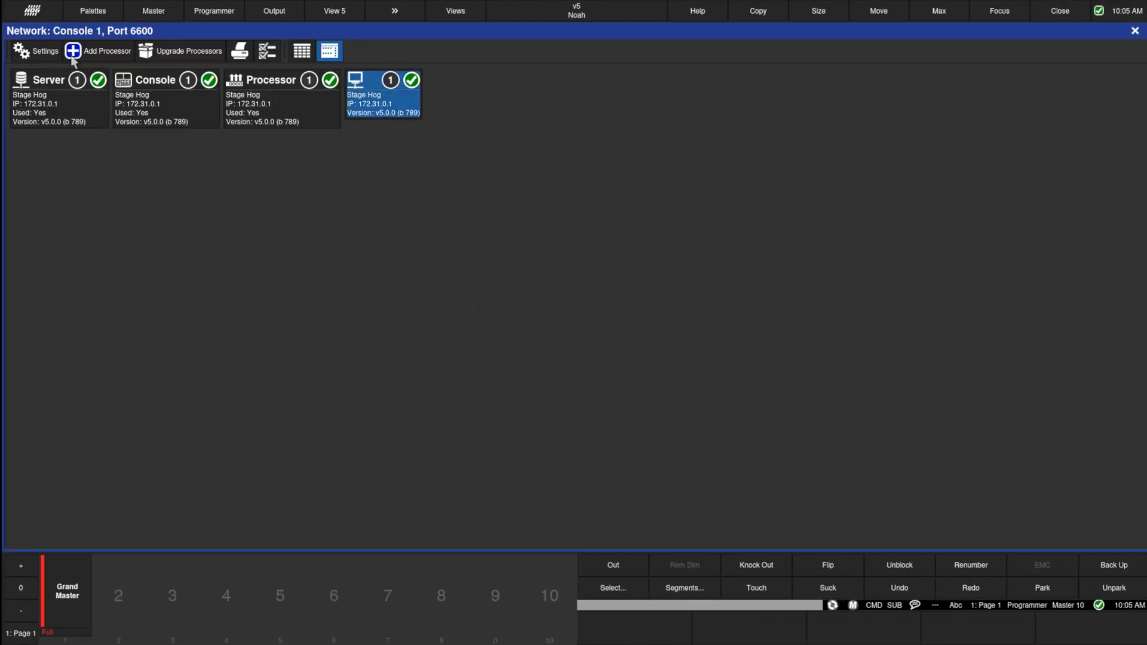
pyautogui.click(36, 51)
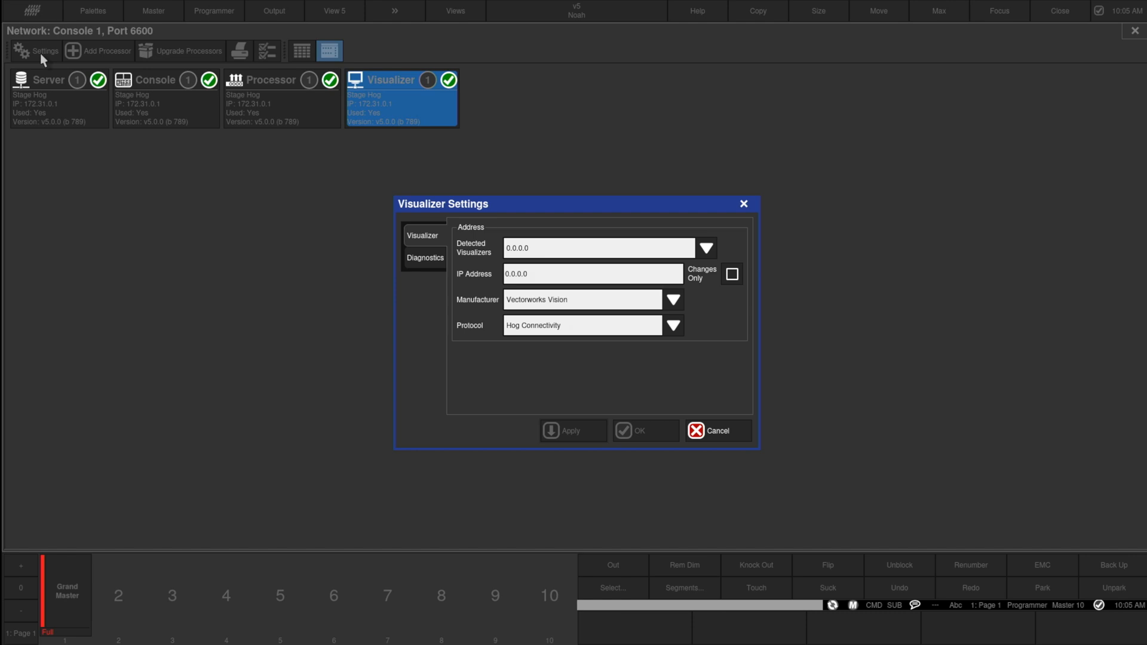
# Assign the node to the detected Capture visualizer at 10.0.0.2 over CITP
pyautogui.click(703, 247)
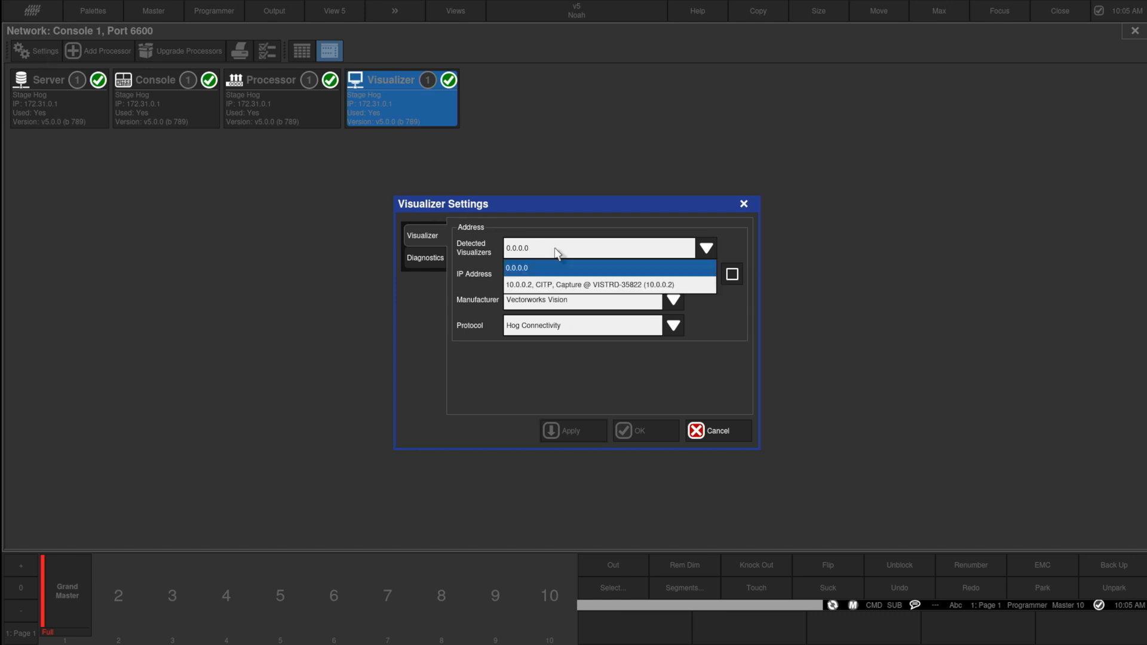
pyautogui.moveTo(558, 287)
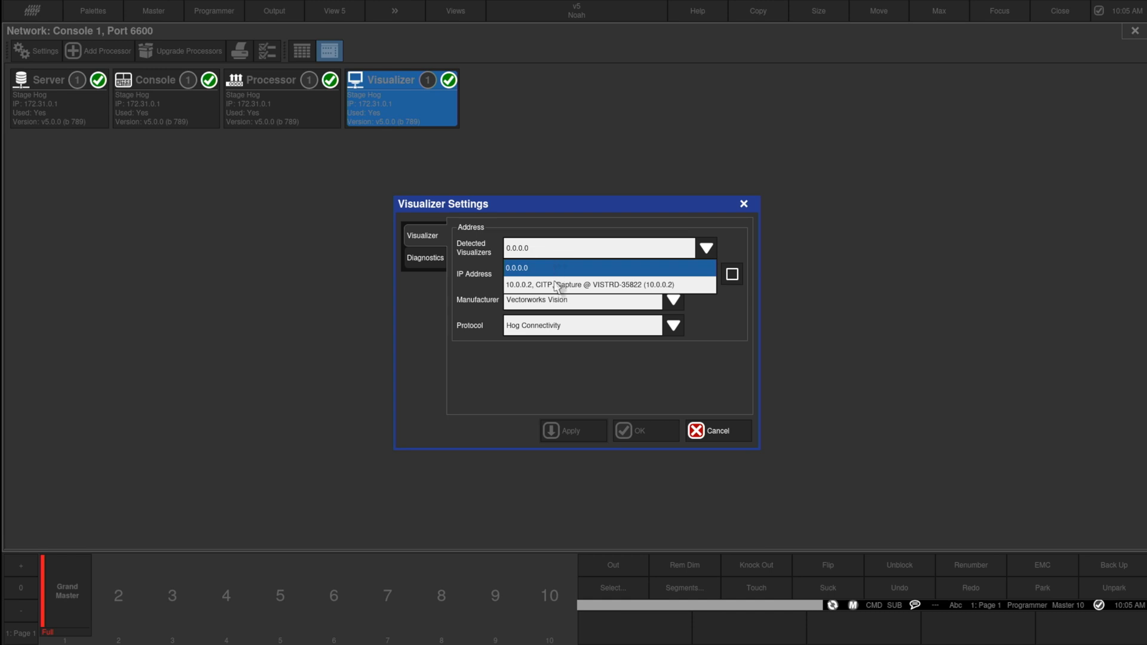
pyautogui.click(608, 284)
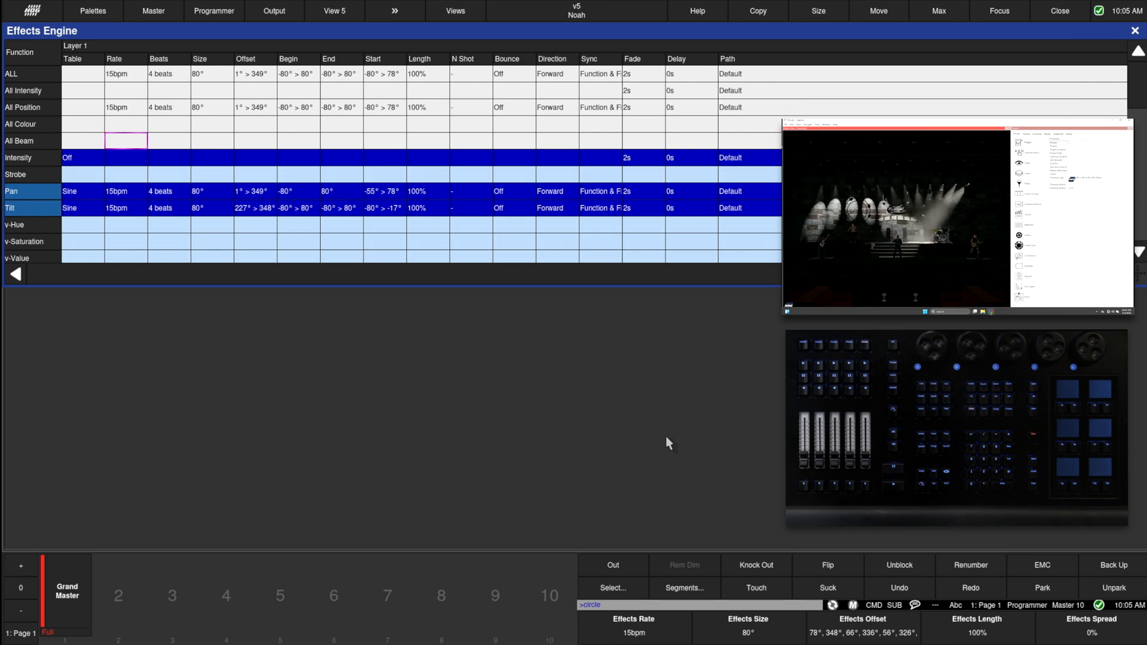
# View the Effects Engine's sine Pan and Tilt effects at 15bpm with 80° size
pyautogui.click(1136, 31)
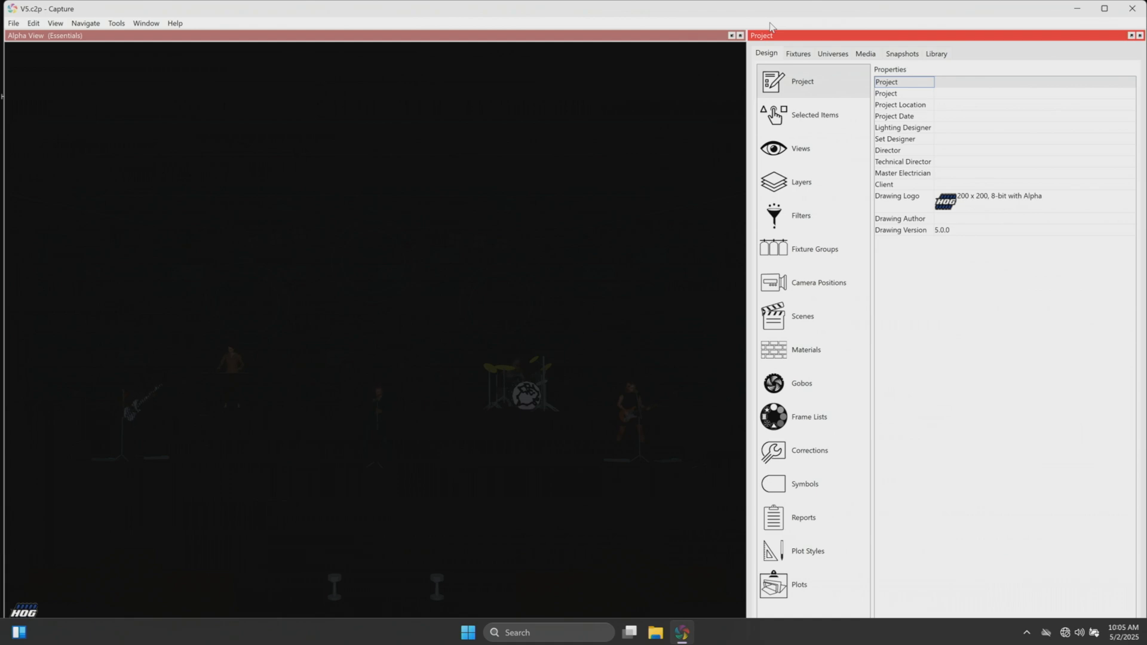
# Show the project's universes and its connectivity options with CITP on the 10.0.0.2 interface
pyautogui.click(832, 54)
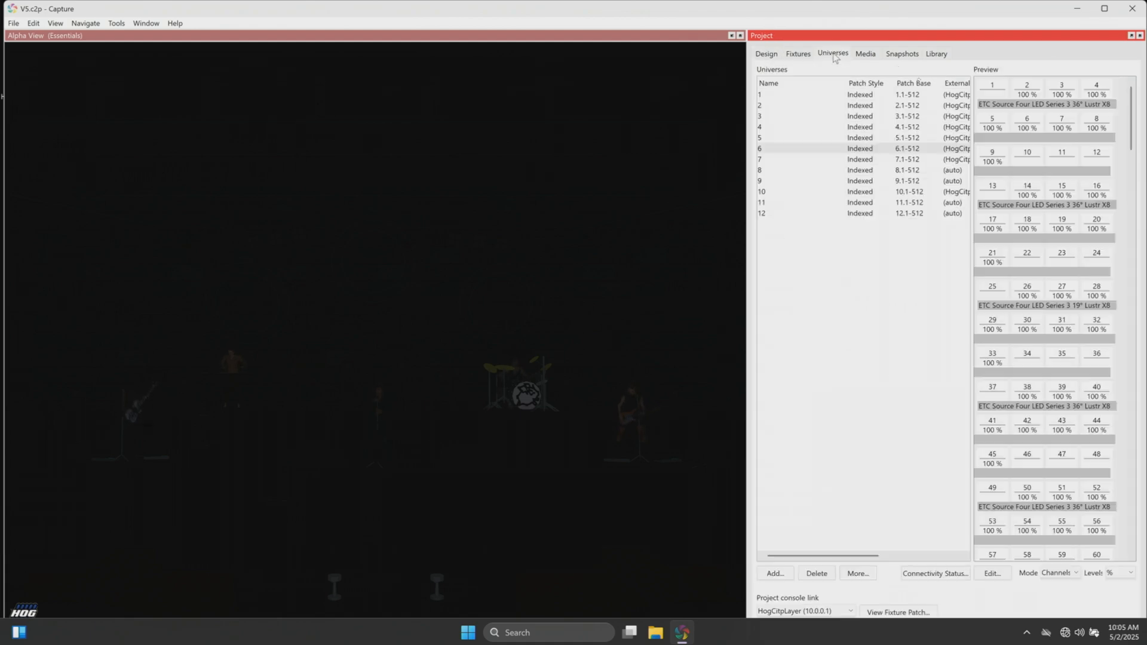
pyautogui.click(856, 573)
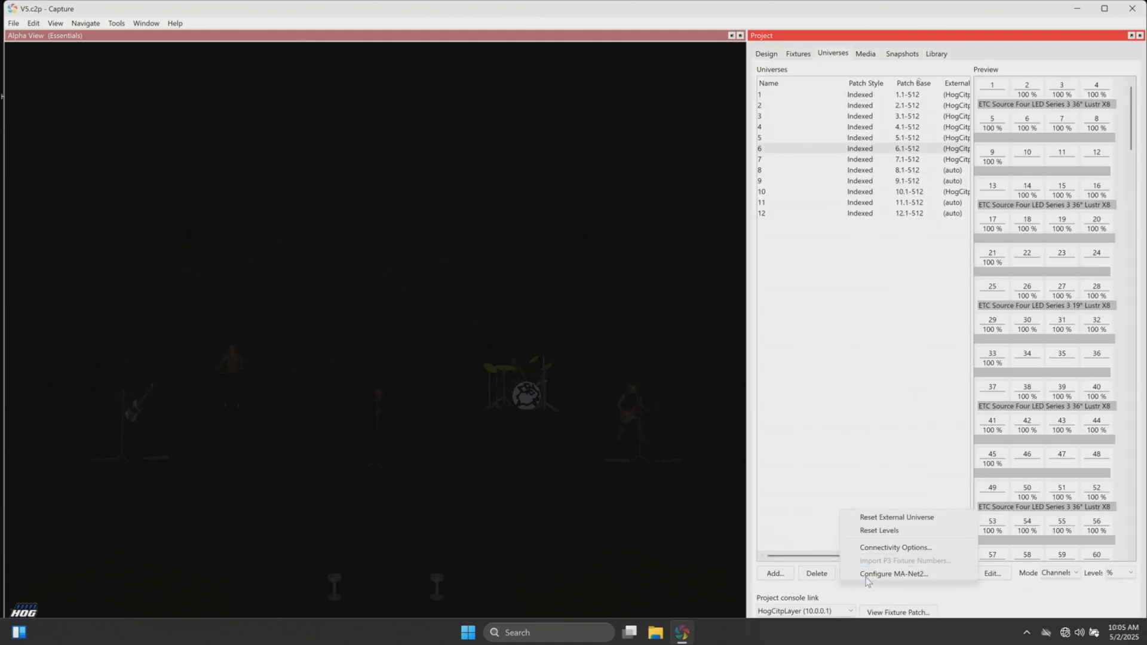
pyautogui.click(895, 547)
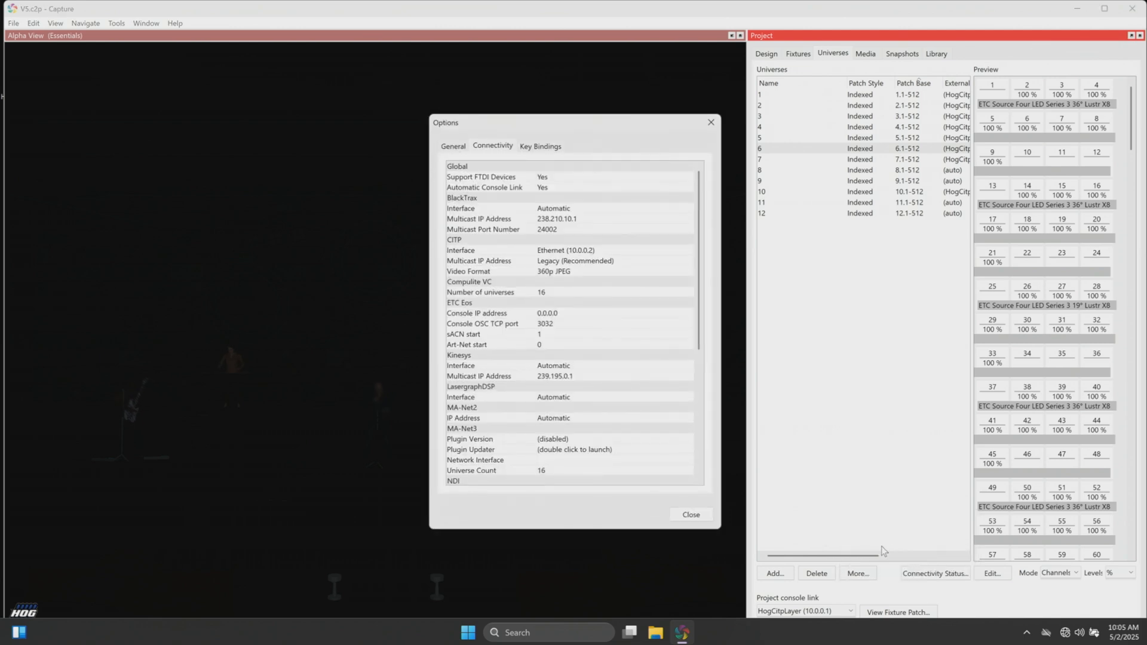
pyautogui.click(461, 249)
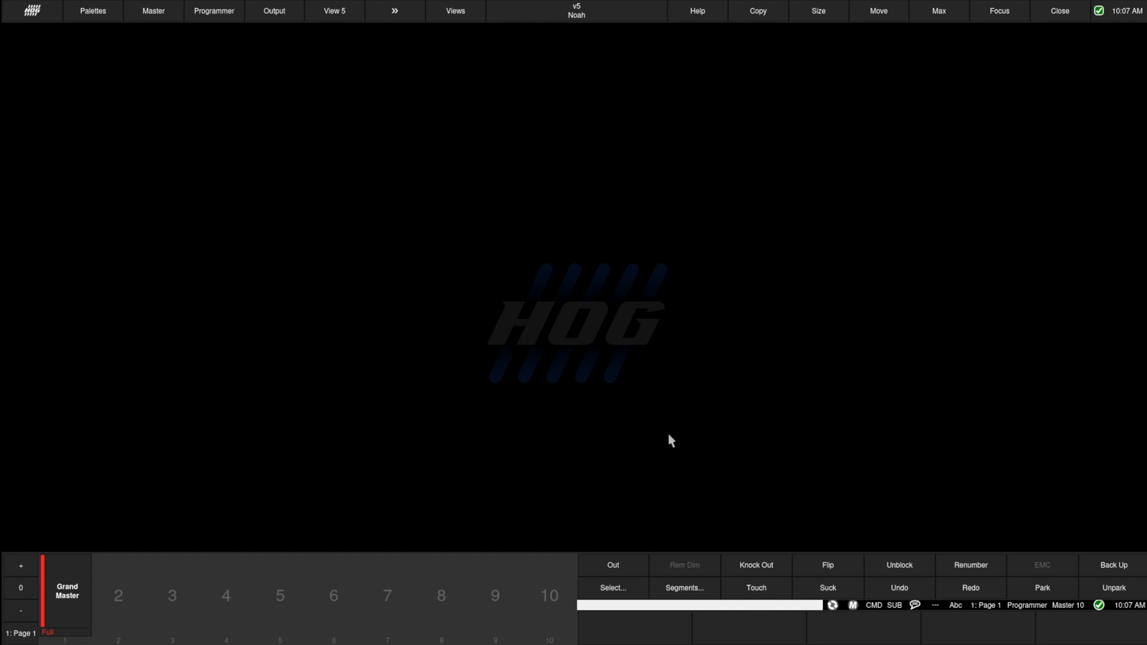
pyautogui.moveTo(551, 283)
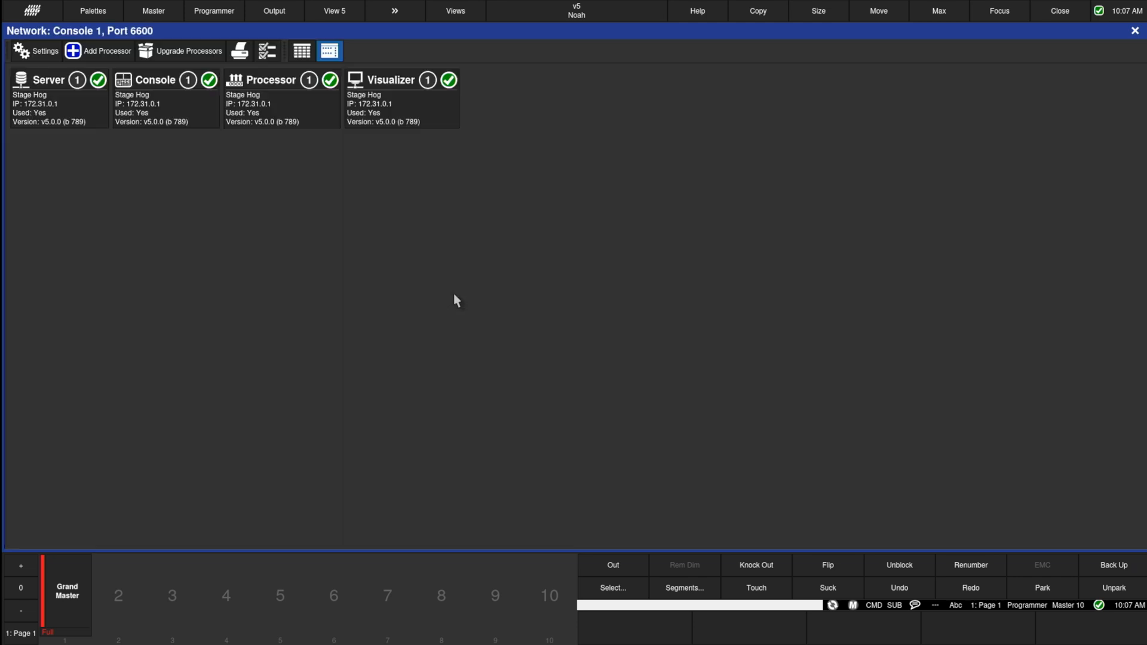
# Reach the processor's Output settings and start a new mapping
pyautogui.click(282, 99)
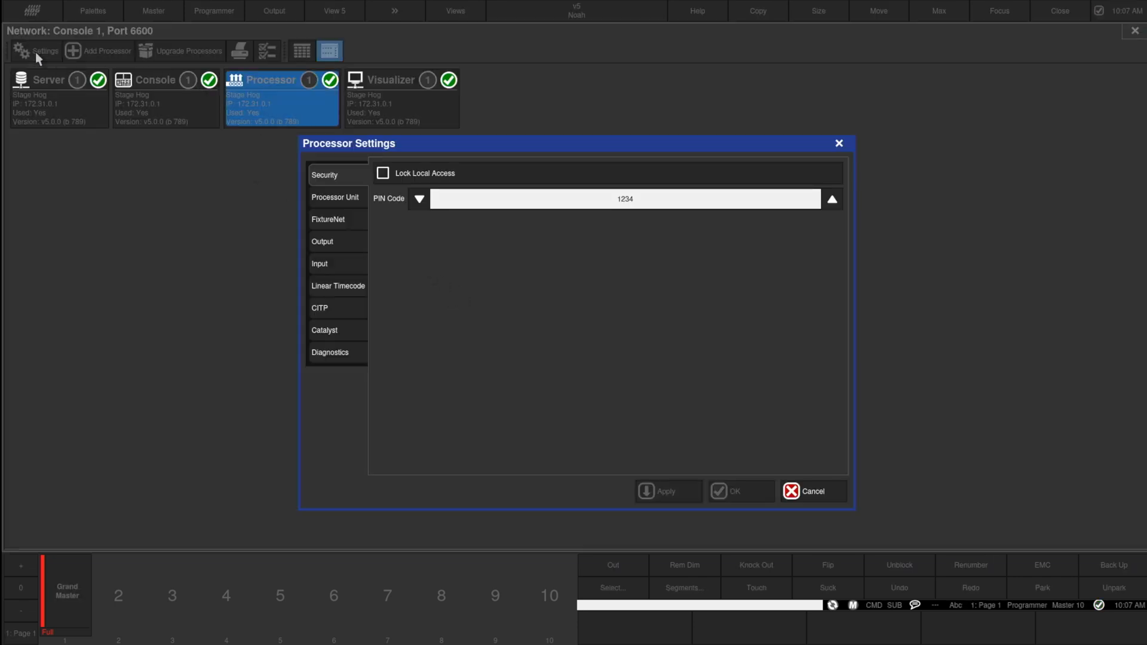
pyautogui.click(322, 241)
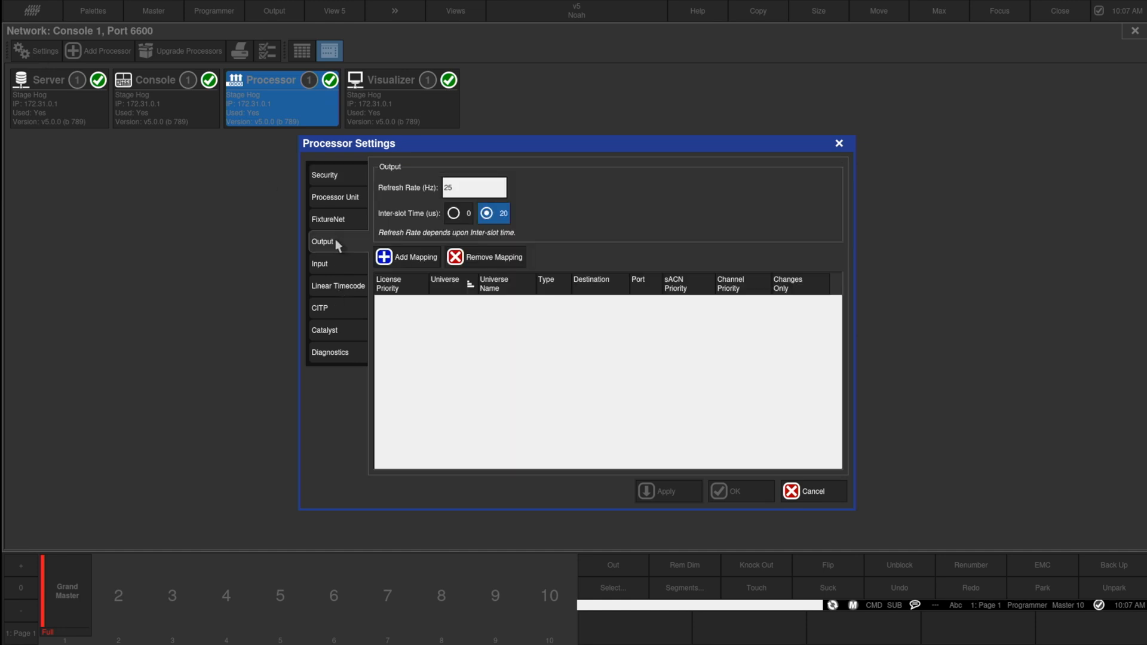
pyautogui.click(408, 257)
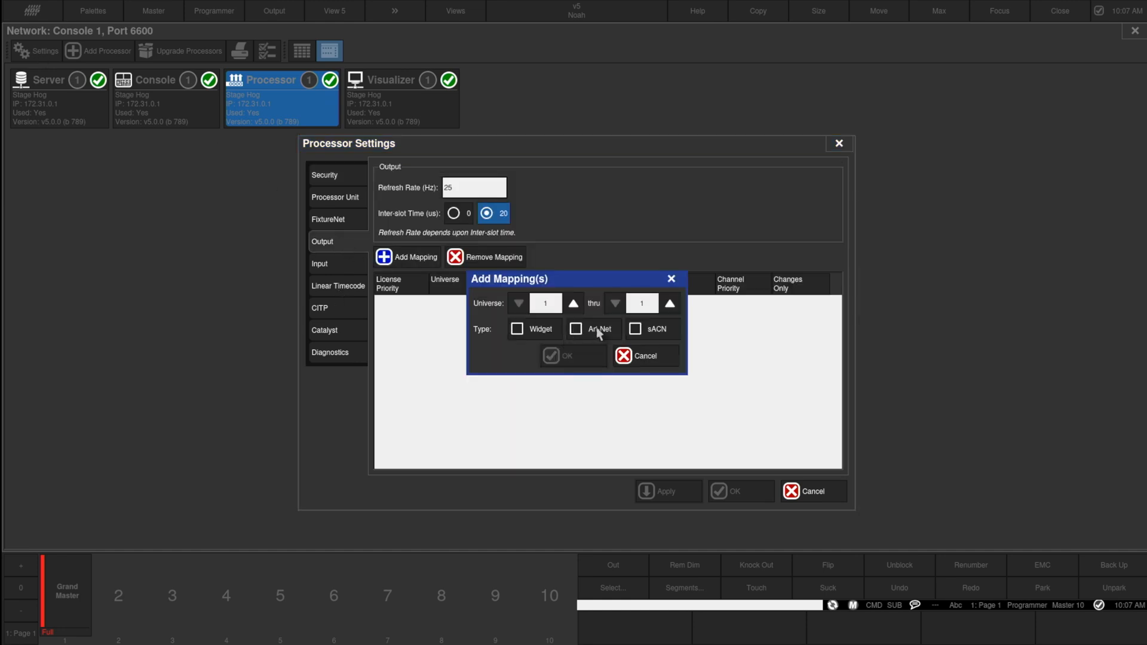
# Make the mapping sACN, raise the thru universe twice and confirm the new mappings
pyautogui.click(634, 329)
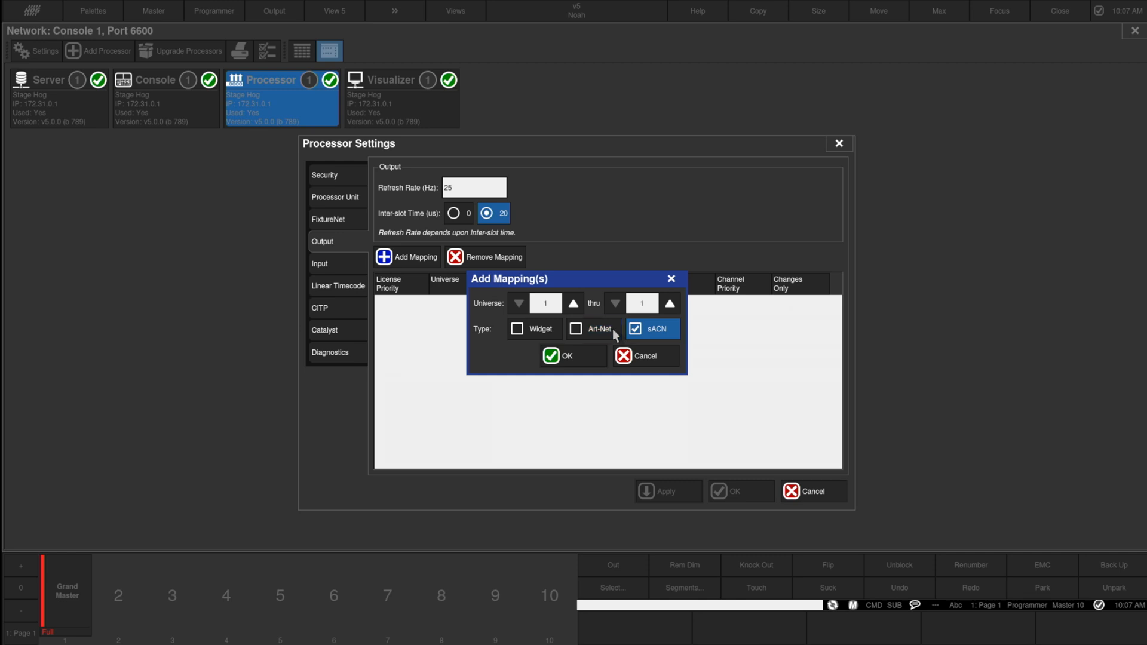
pyautogui.click(670, 303)
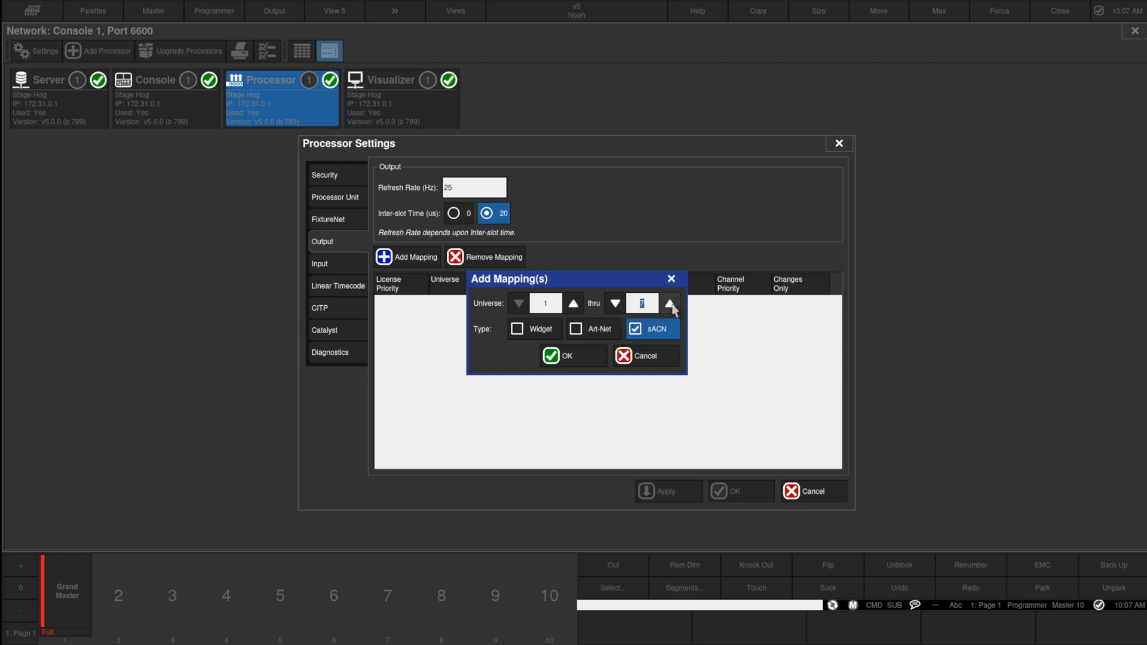
pyautogui.click(669, 303)
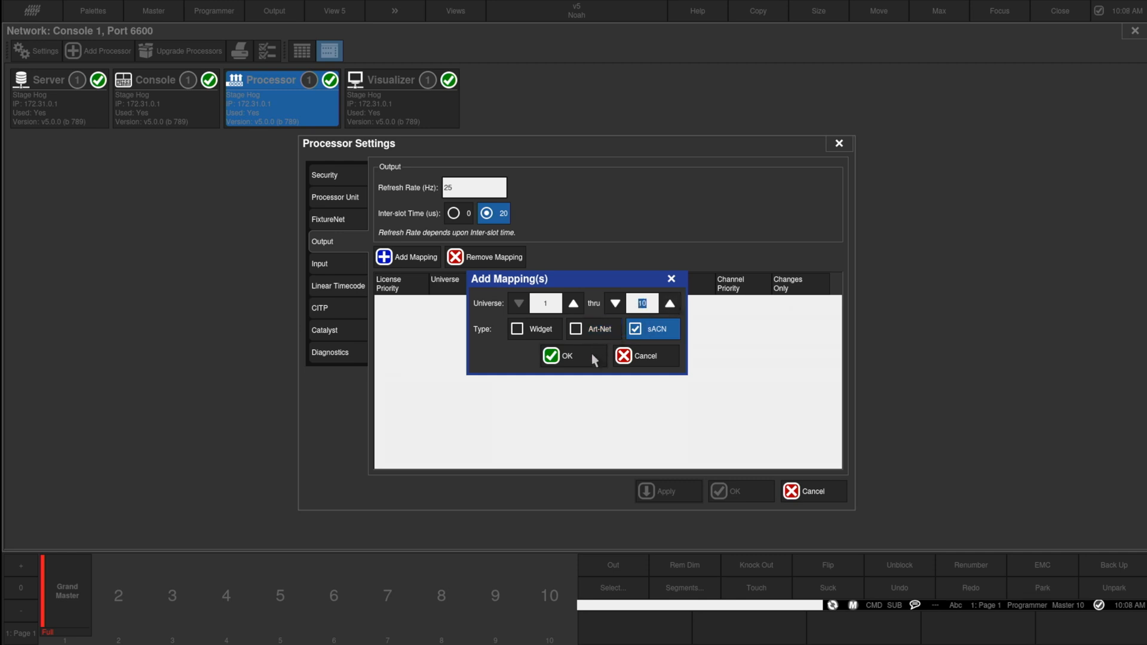
pyautogui.click(563, 356)
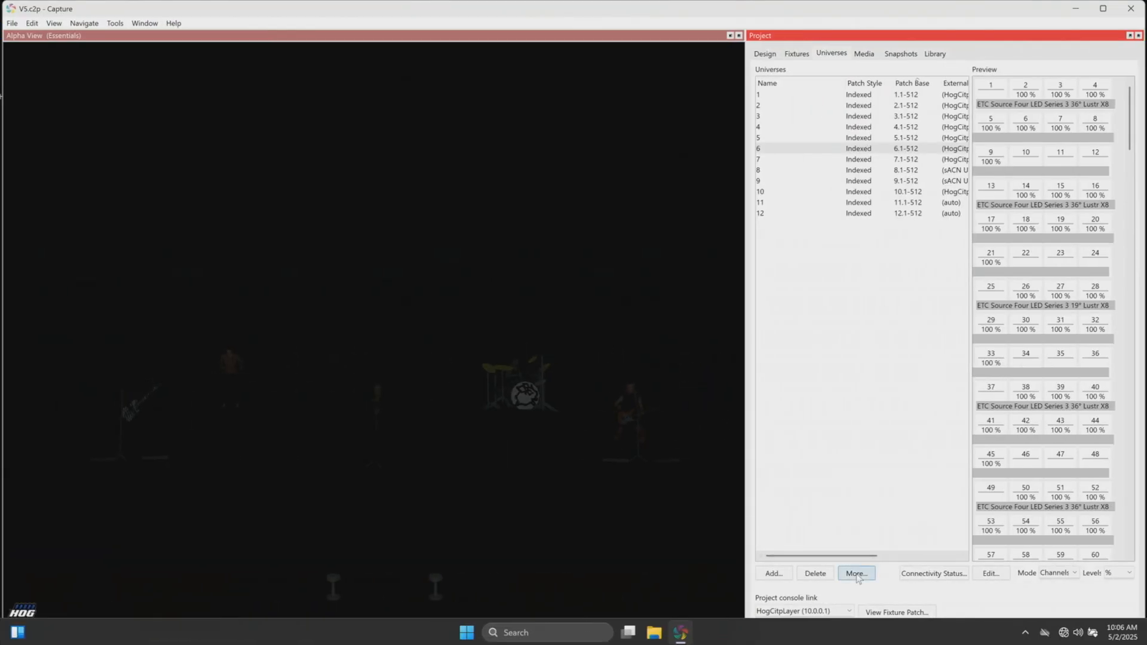
# Show the connectivity options' sACN section with discovery enabled for universes 1–16
pyautogui.click(855, 574)
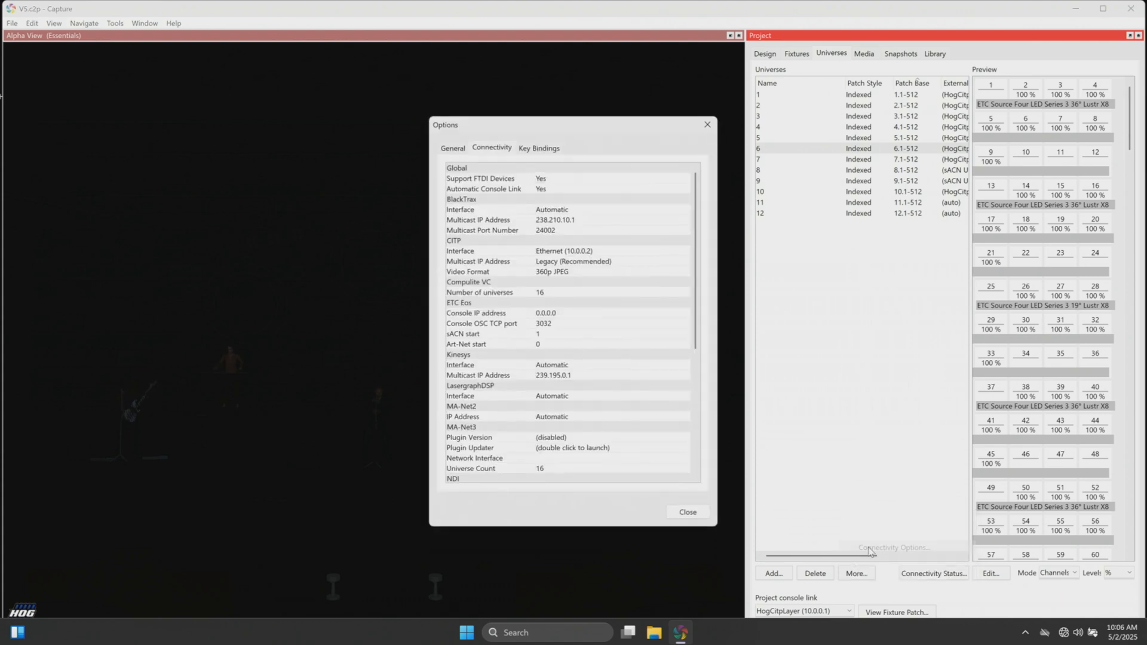
pyautogui.scroll(-3)
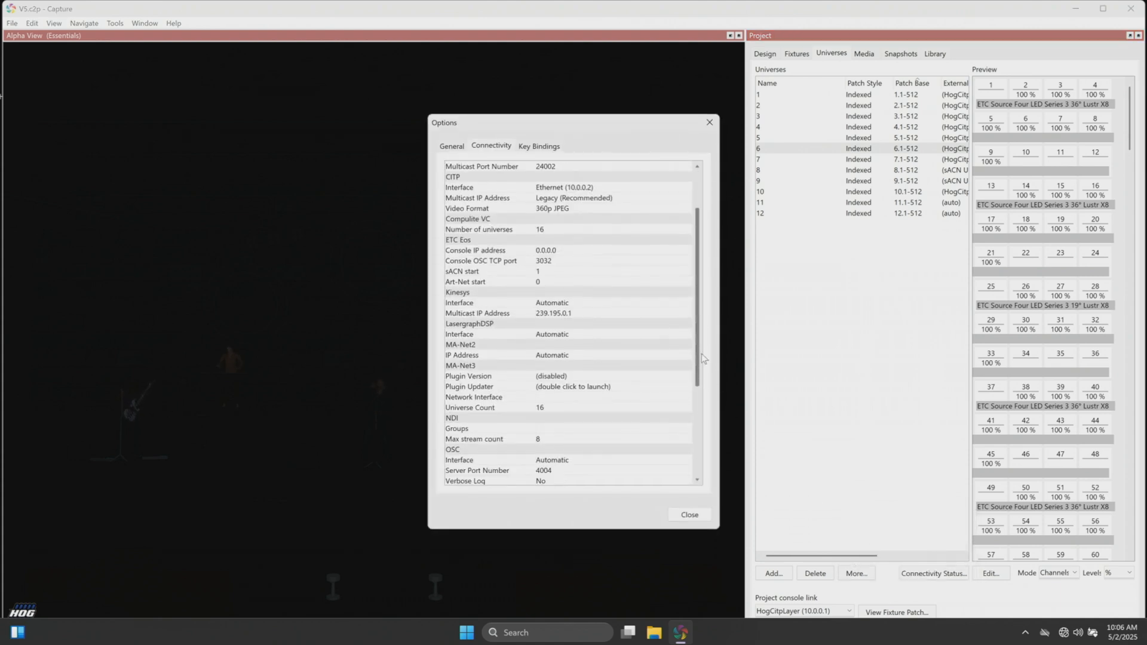
pyautogui.scroll(-3)
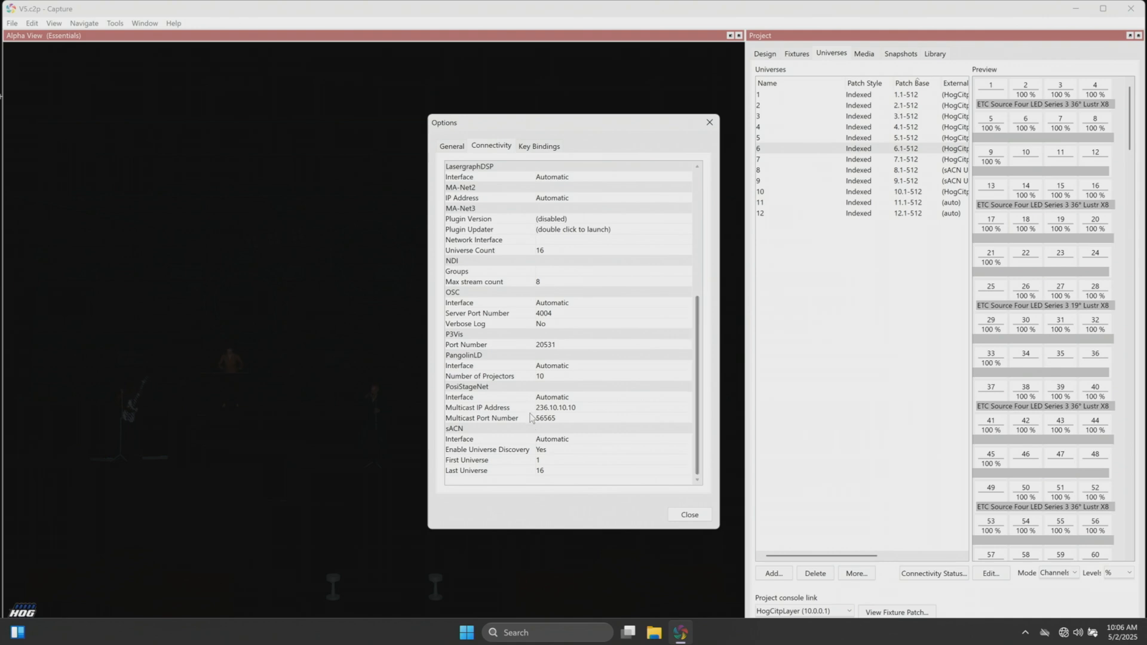